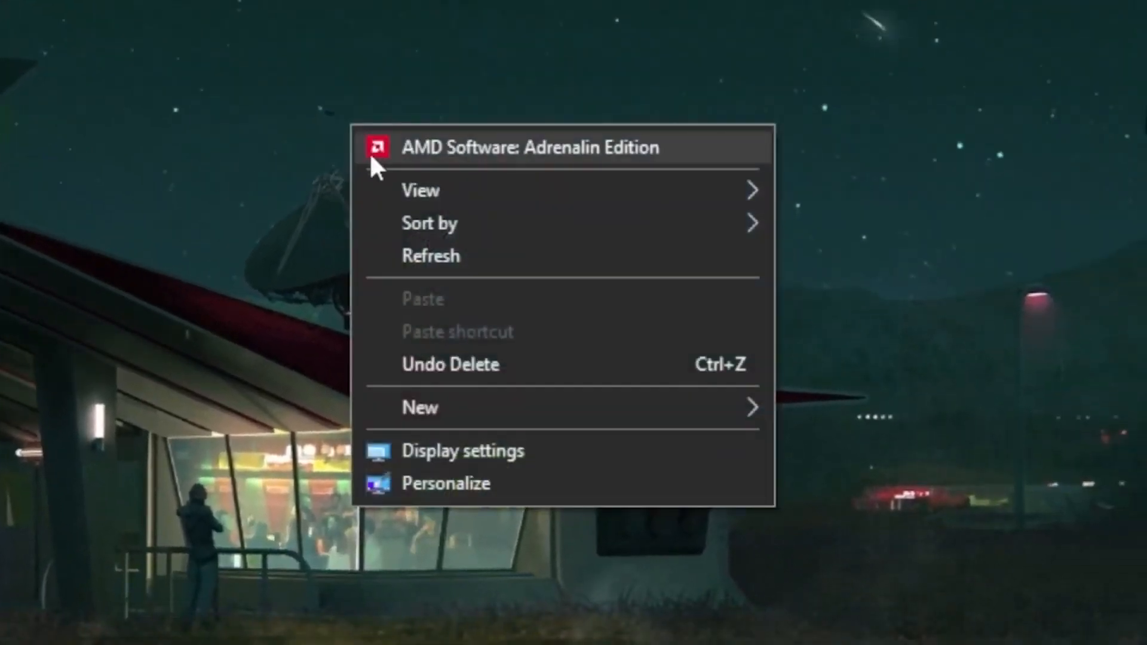
Step: Launch AMD Software: Adrenalin Edition from the desktop context menu
{"action": "left_click", "coordinate": [534, 147]}
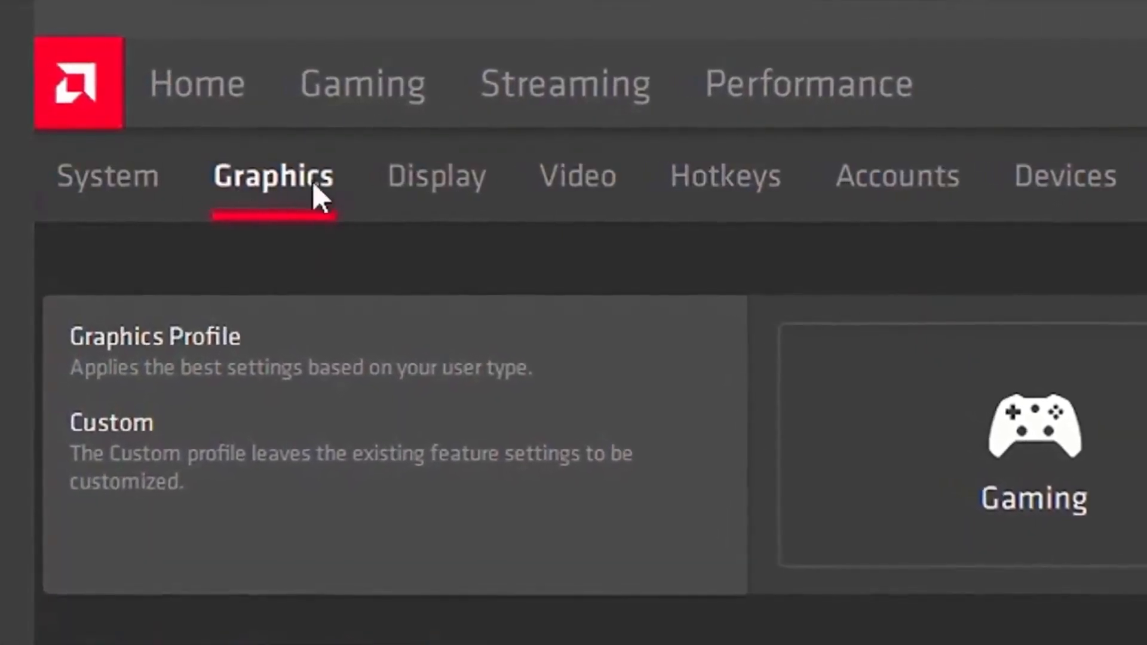
Step: Scroll the Graphics page to confirm Anti-Lag, Boost, Image Sharpening and Enhanced Sync are on
{"action": "scroll", "scroll_direction": "down", "scroll_amount": 3}
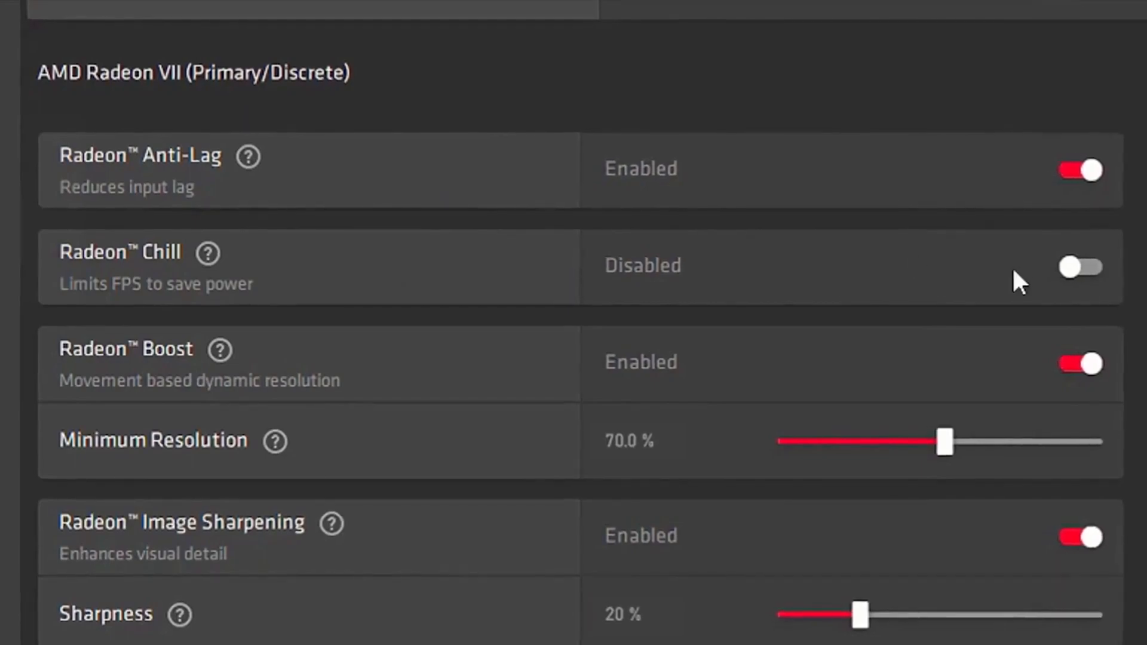
{"action": "scroll", "scroll_direction": "down", "scroll_amount": 3}
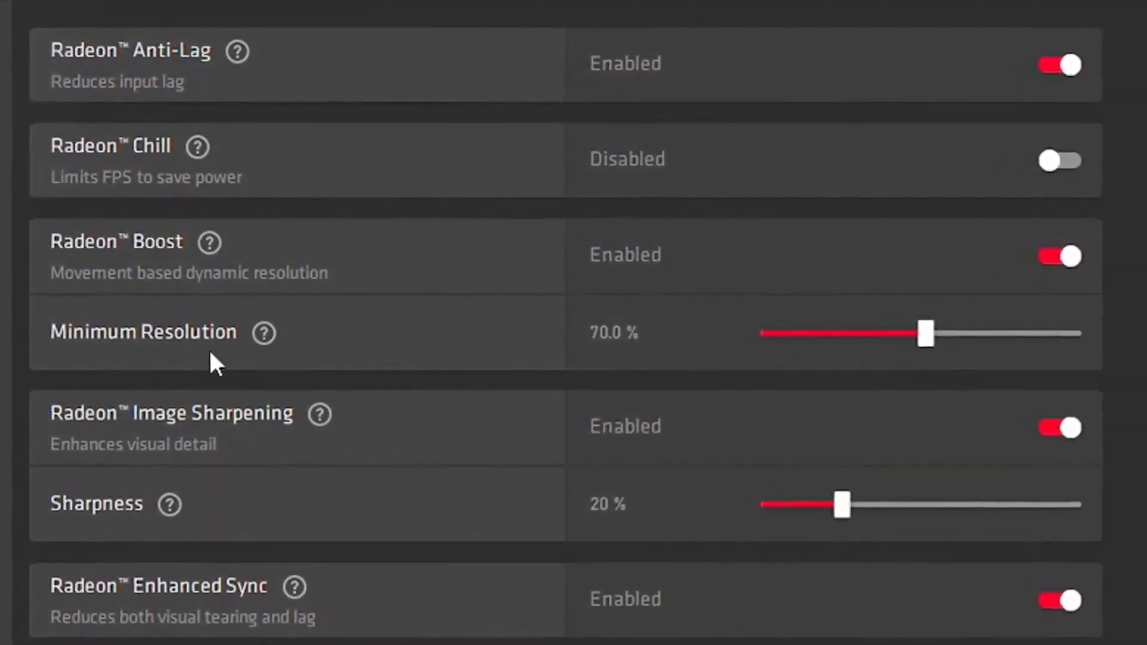
{"action": "scroll", "scroll_direction": "down", "scroll_amount": 3}
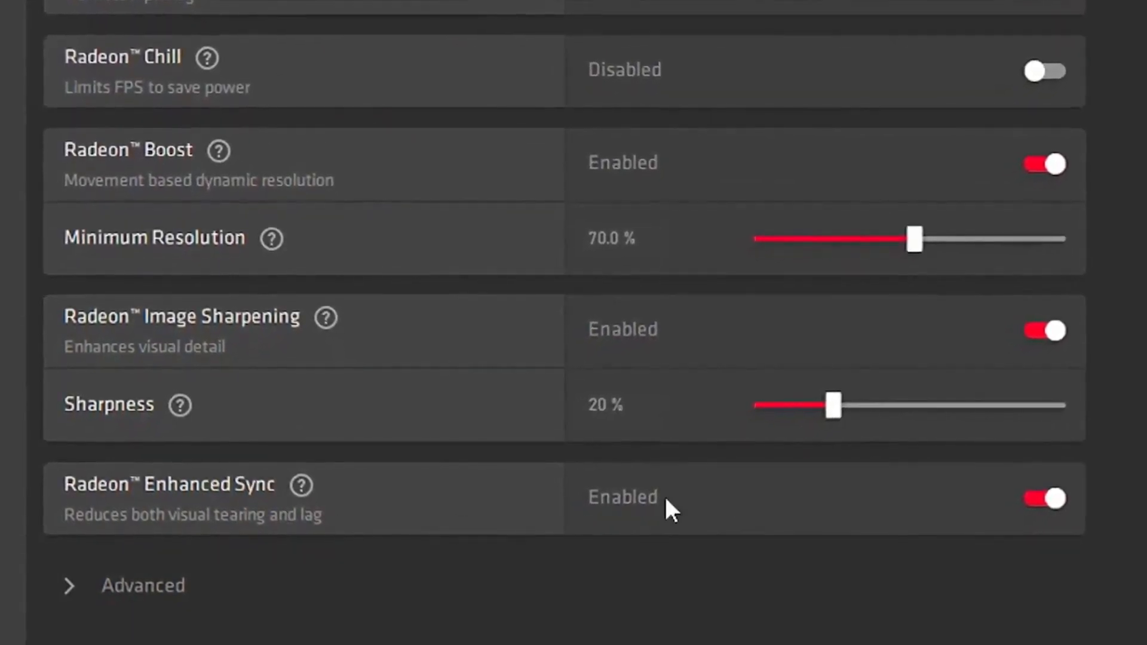
Step: Expand Advanced and browse anti-aliasing, texture filtering, tessellation and HBCC options
{"action": "left_click", "coordinate": [143, 585]}
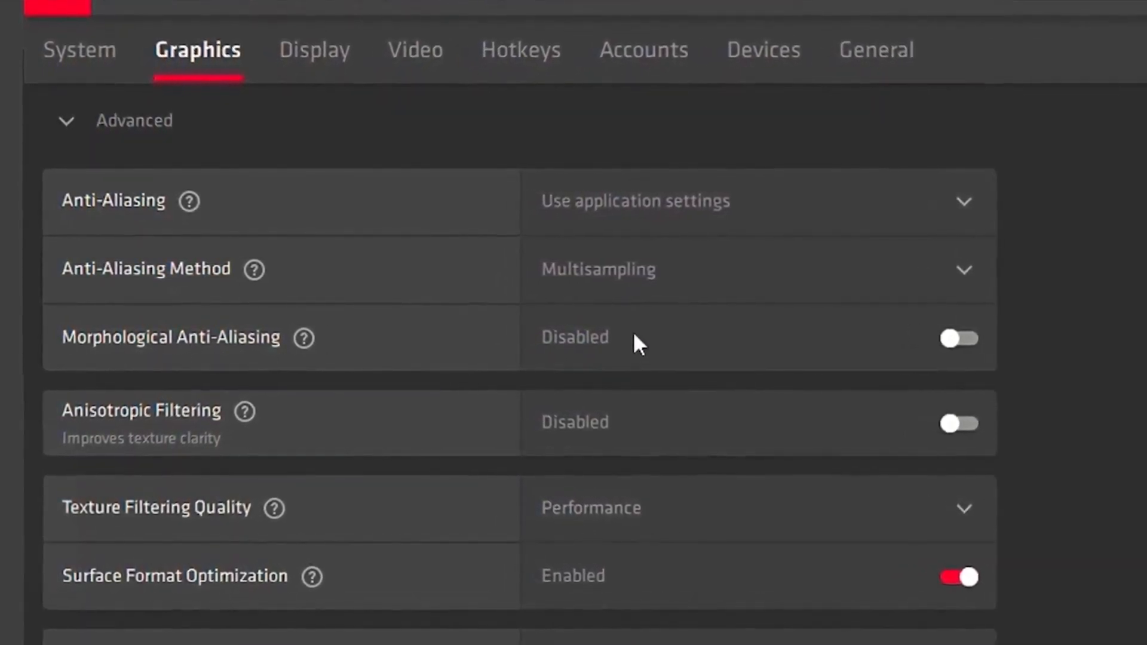
{"action": "scroll", "scroll_direction": "down", "scroll_amount": 3}
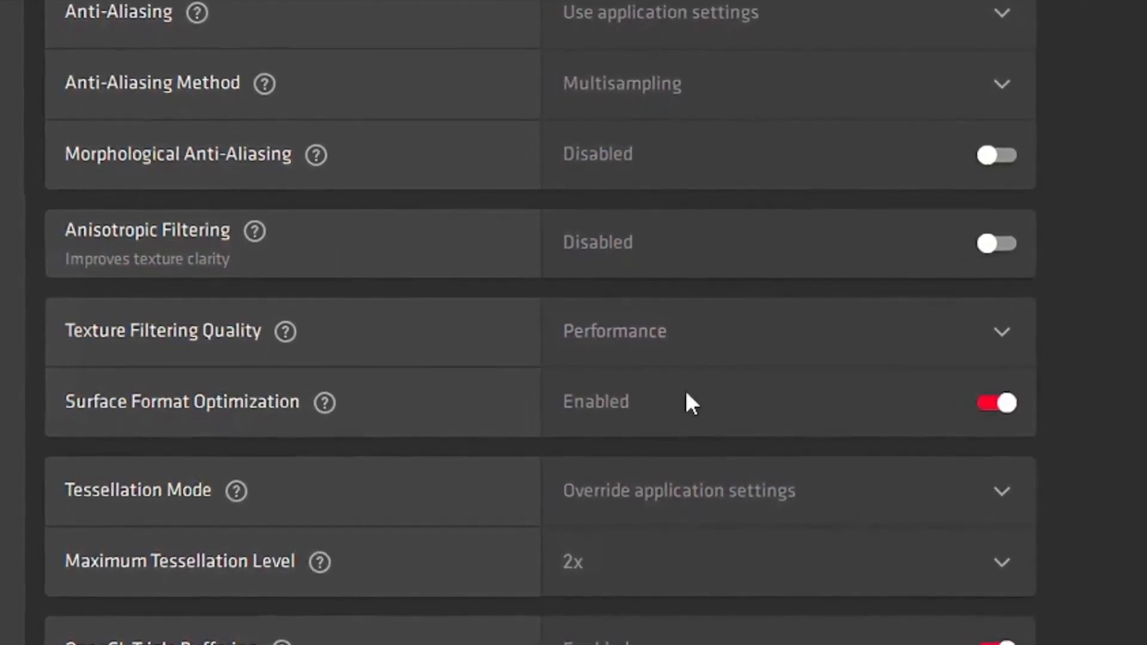
{"action": "scroll", "scroll_direction": "down", "scroll_amount": 3}
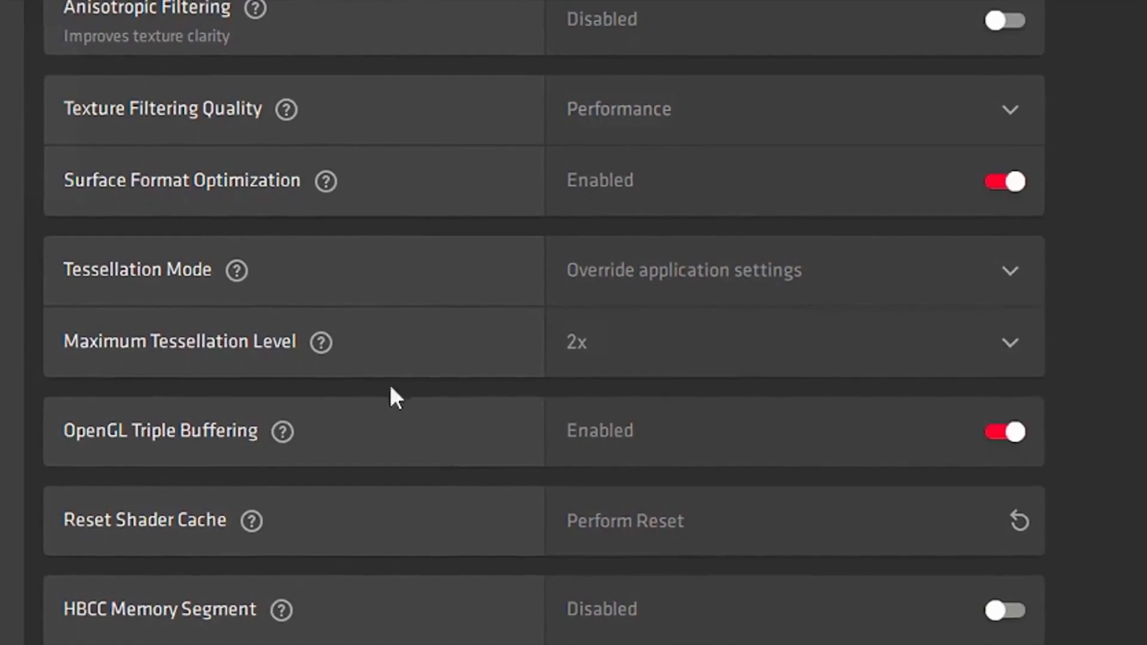
{"action": "scroll", "scroll_direction": "down", "scroll_amount": 3}
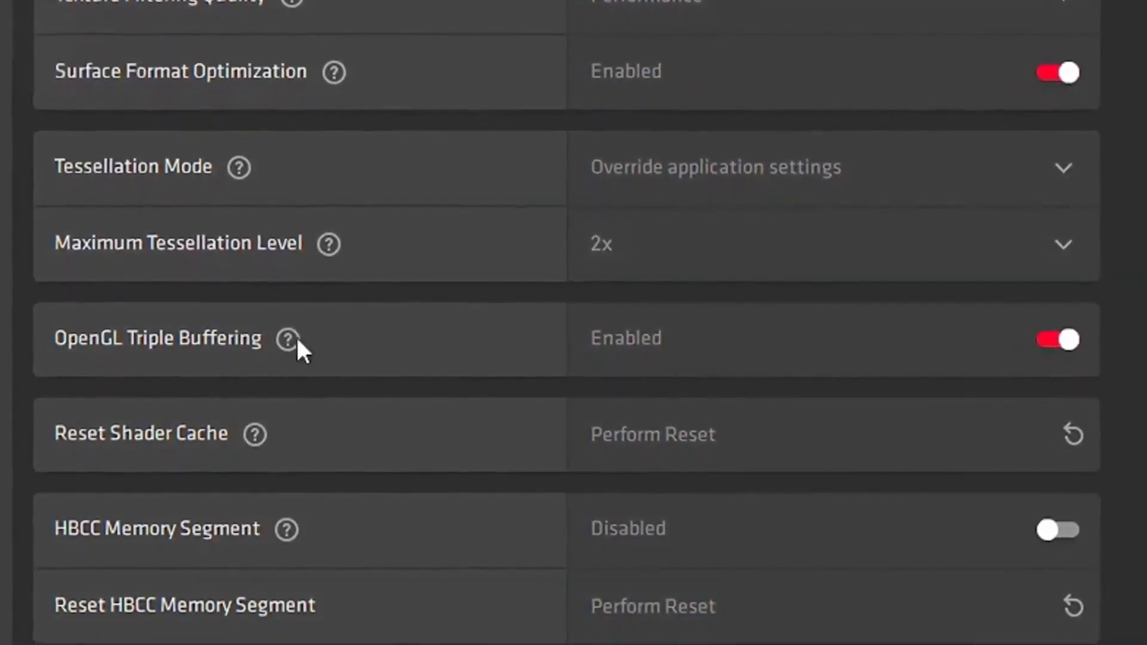